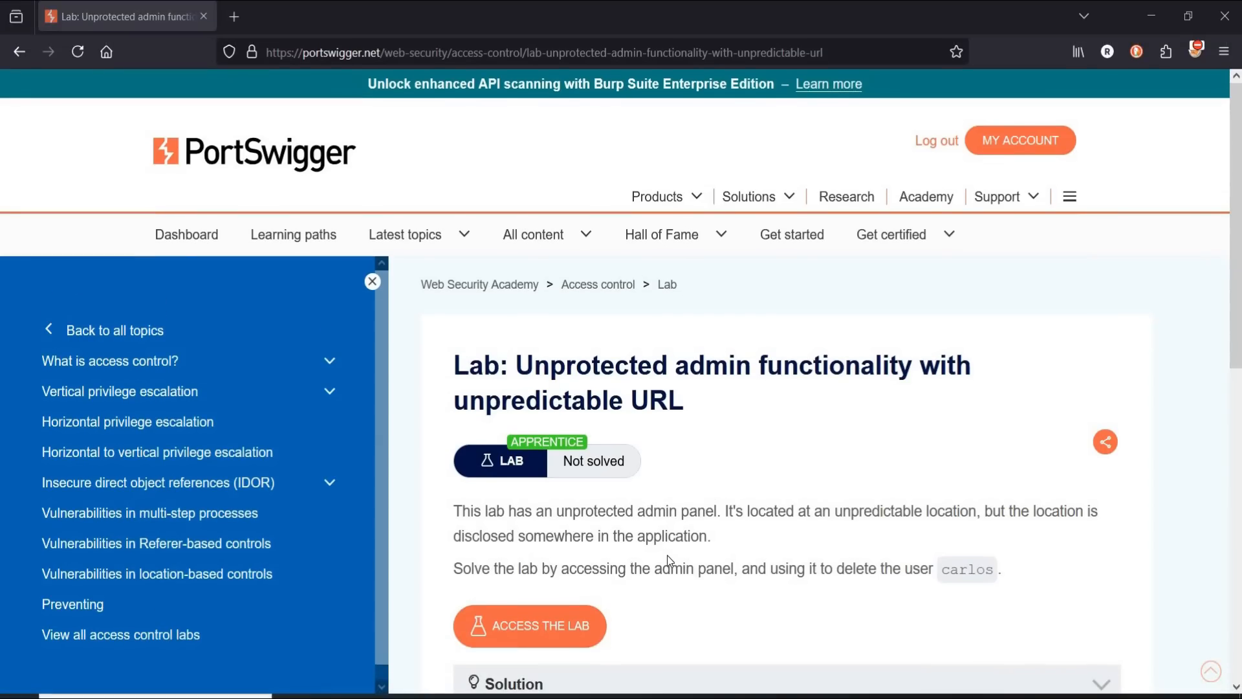
pyautogui.moveTo(683, 554)
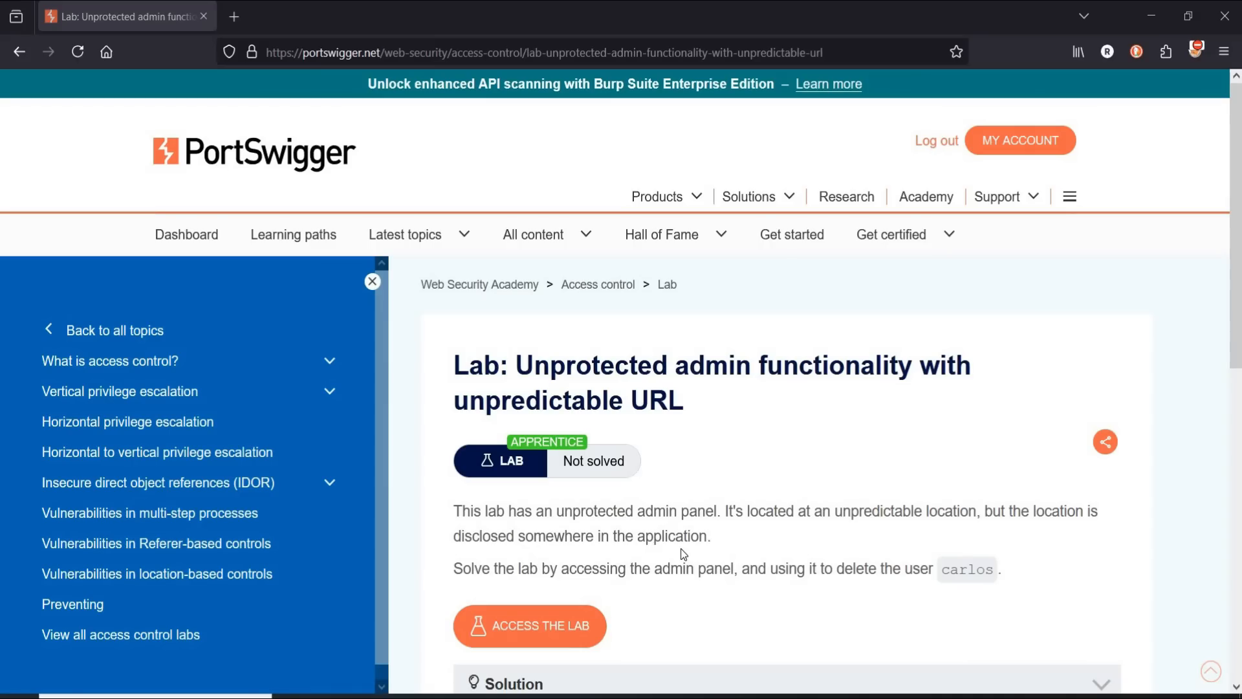
pyautogui.moveTo(732, 588)
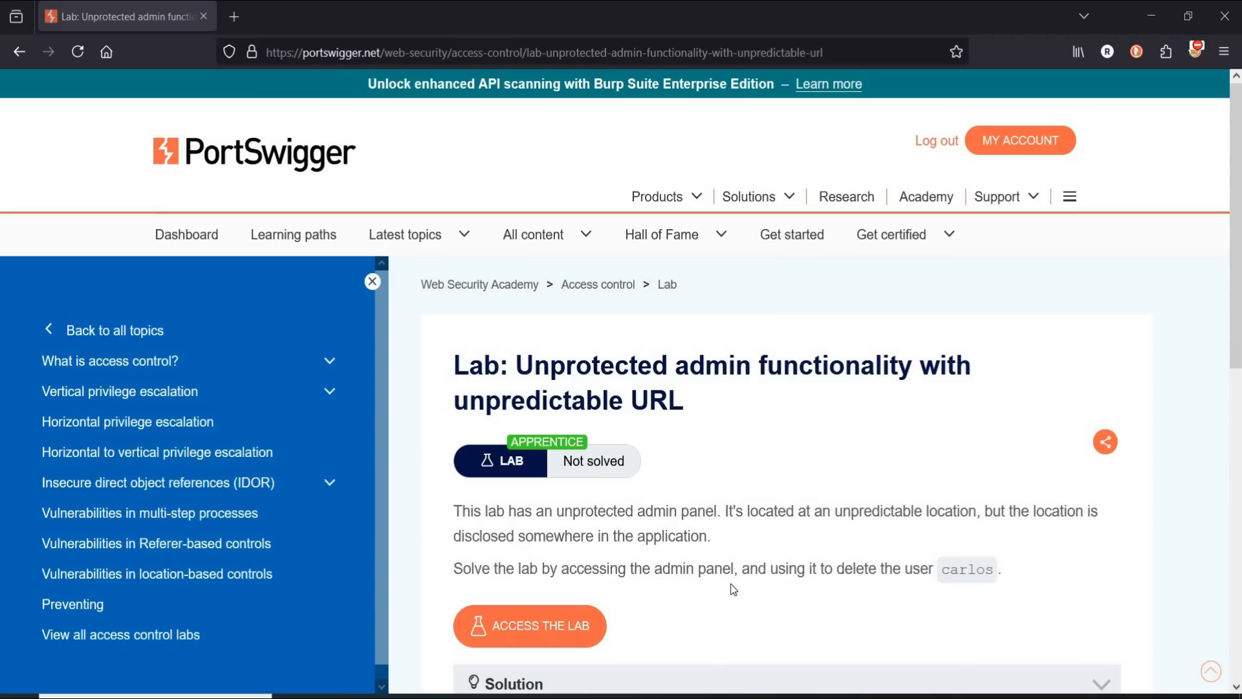
pyautogui.moveTo(743, 598)
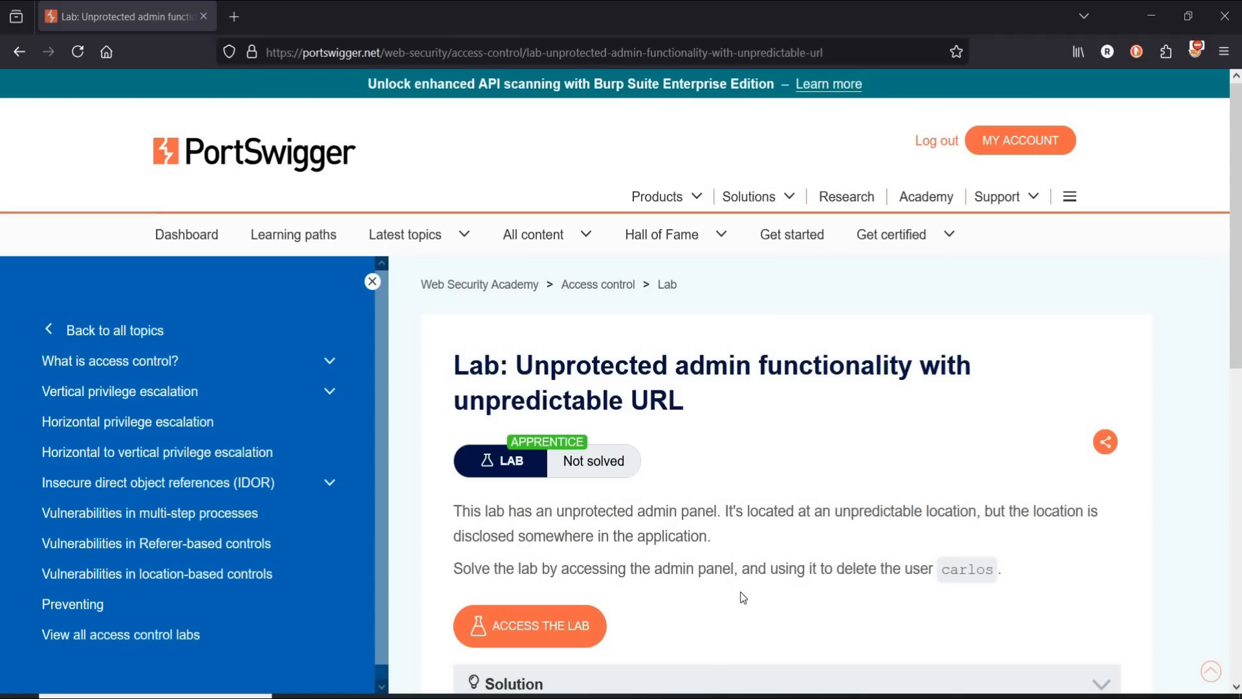
pyautogui.moveTo(519, 635)
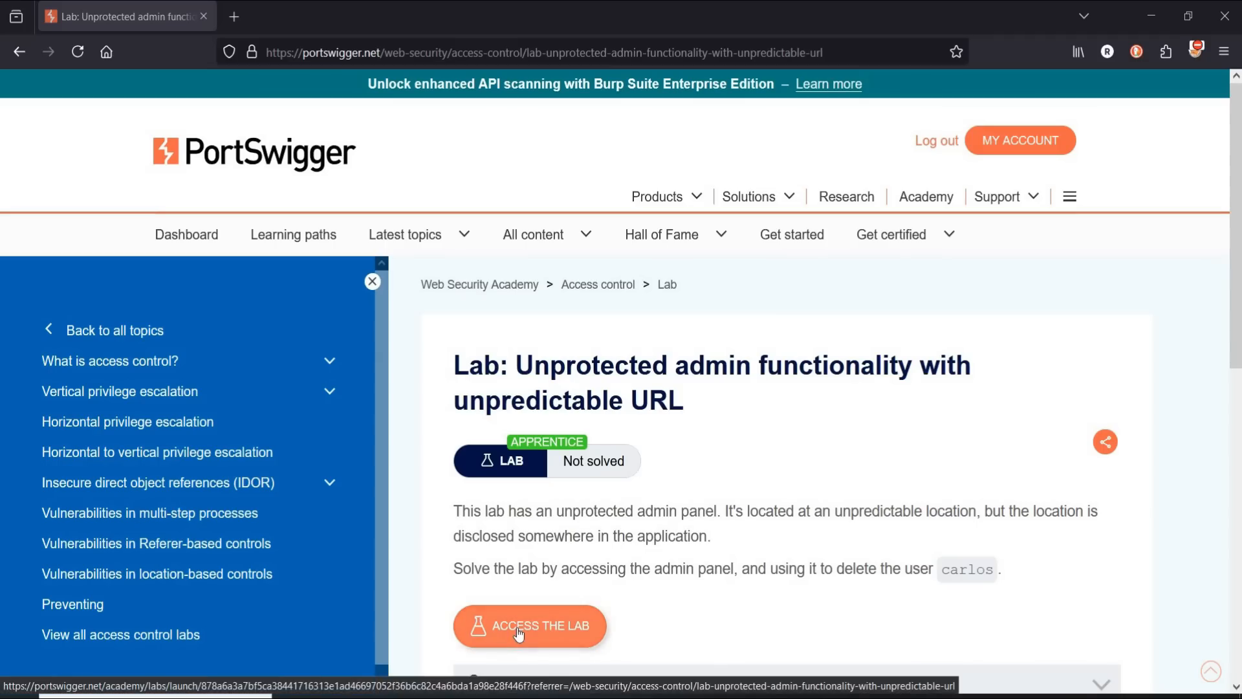
# Launch the lab, review the shop home page and select its address for editing.
pyautogui.click(528, 627)
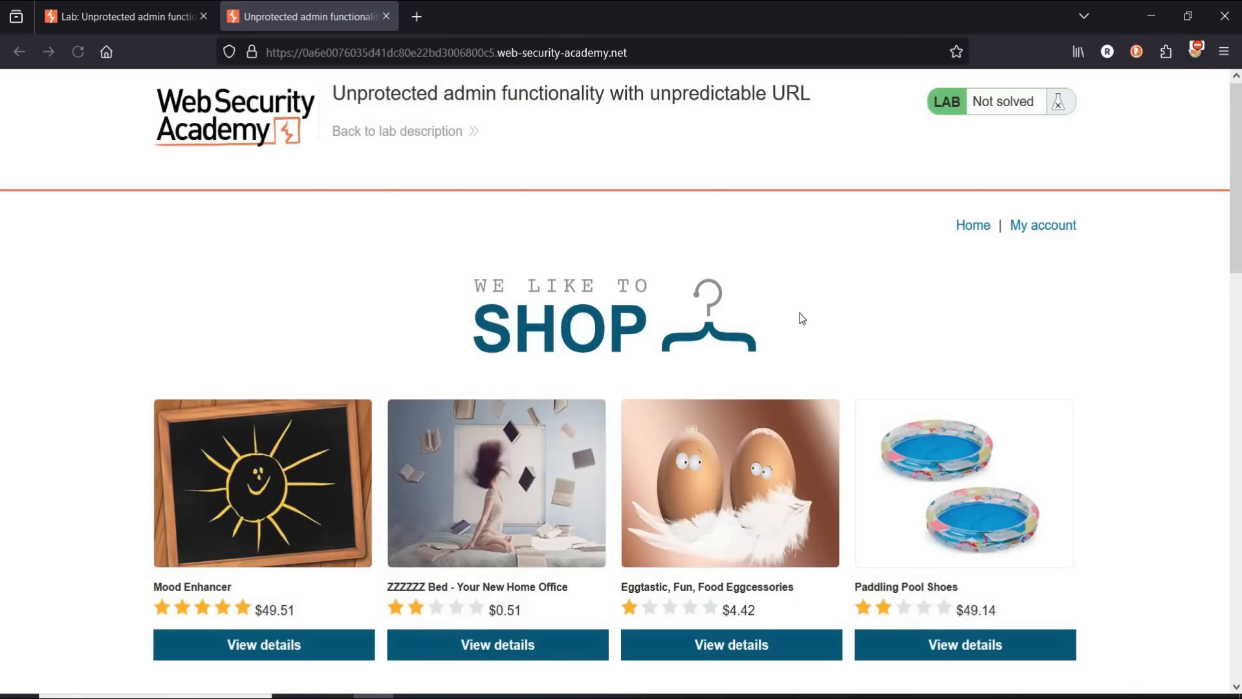
pyautogui.scroll(-3)
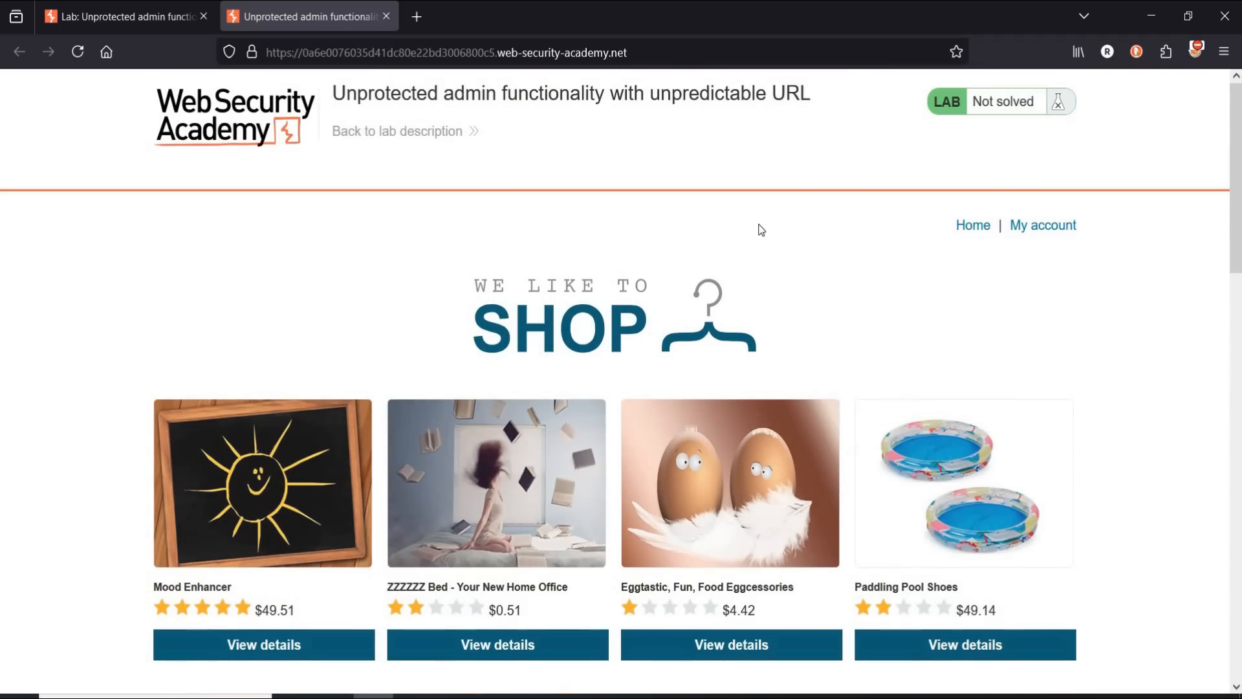
pyautogui.click(445, 52)
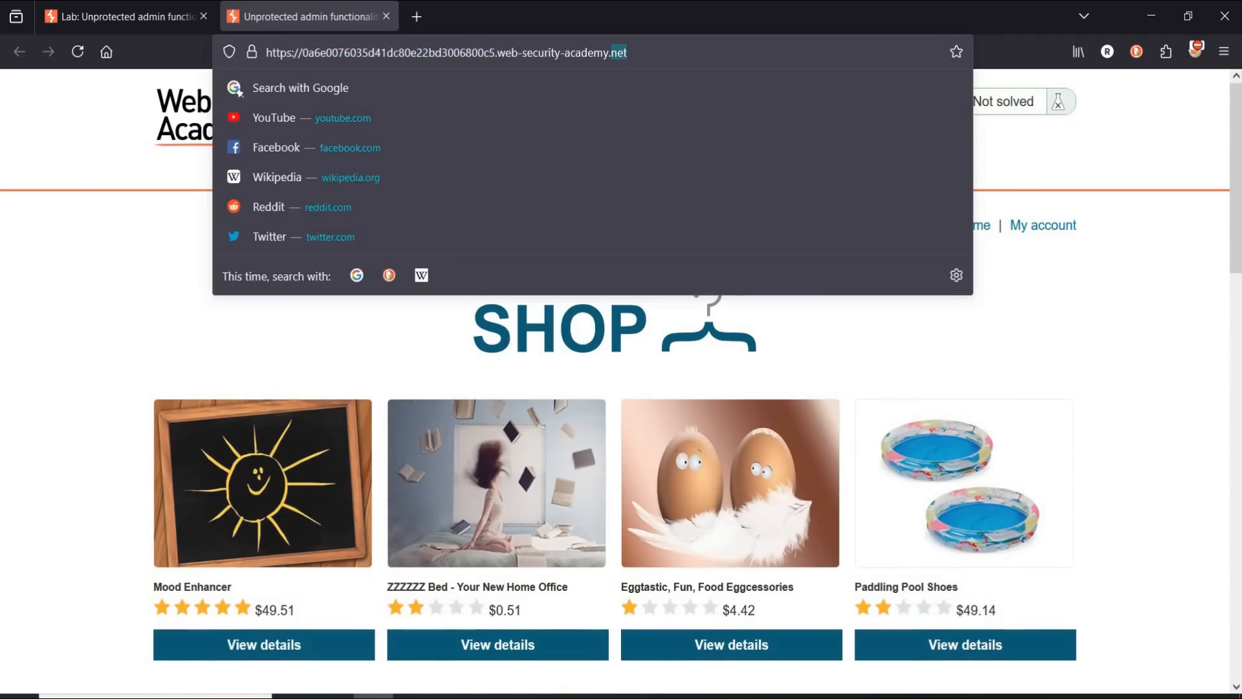
pyautogui.write('/robots.t')
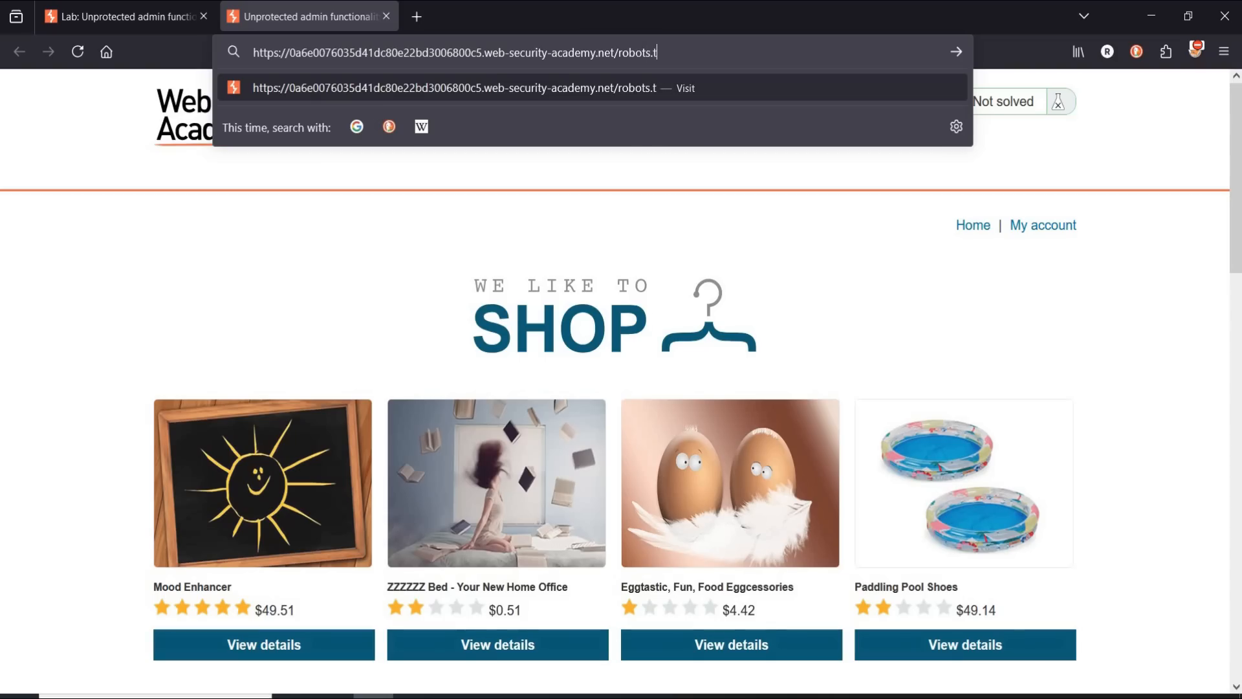
pyautogui.write('xt')
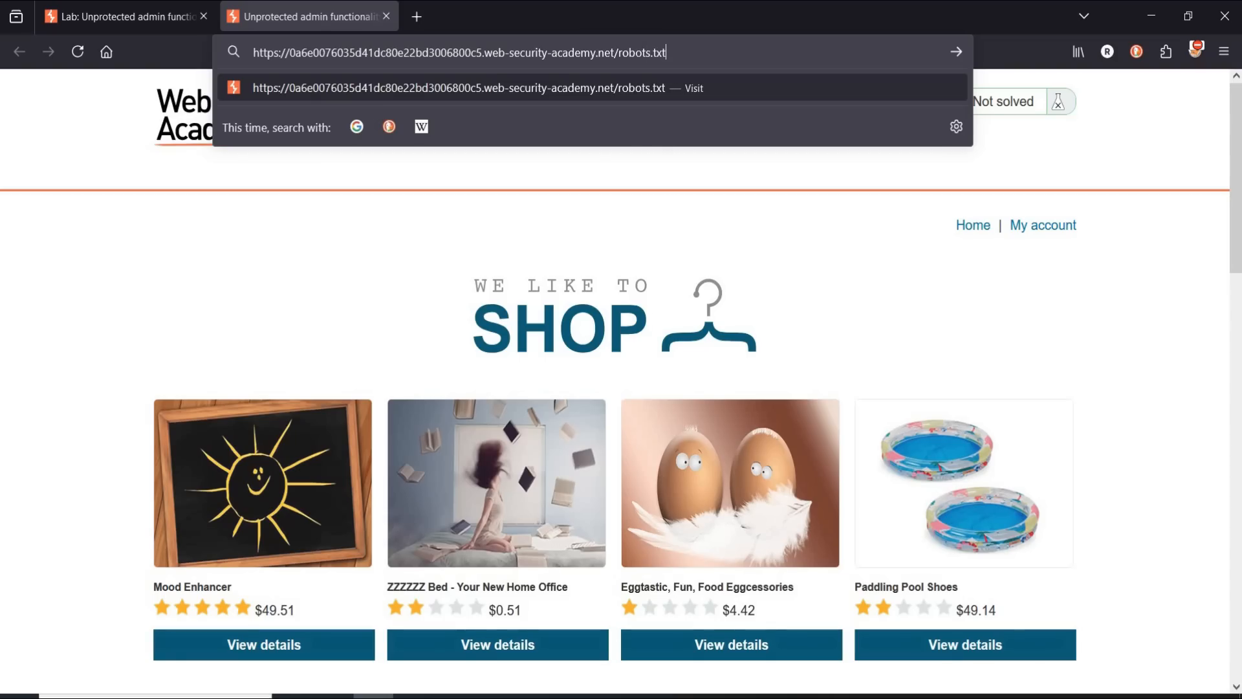
pyautogui.press('Enter')
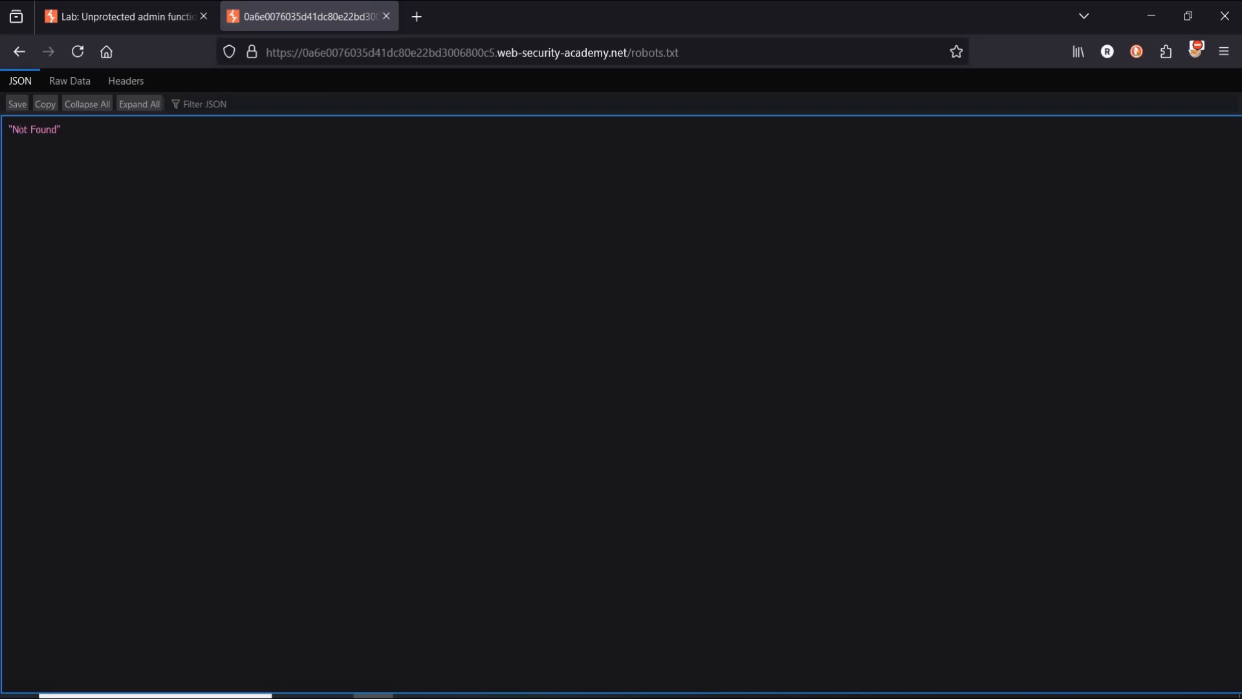
pyautogui.doubleClick(19, 128)
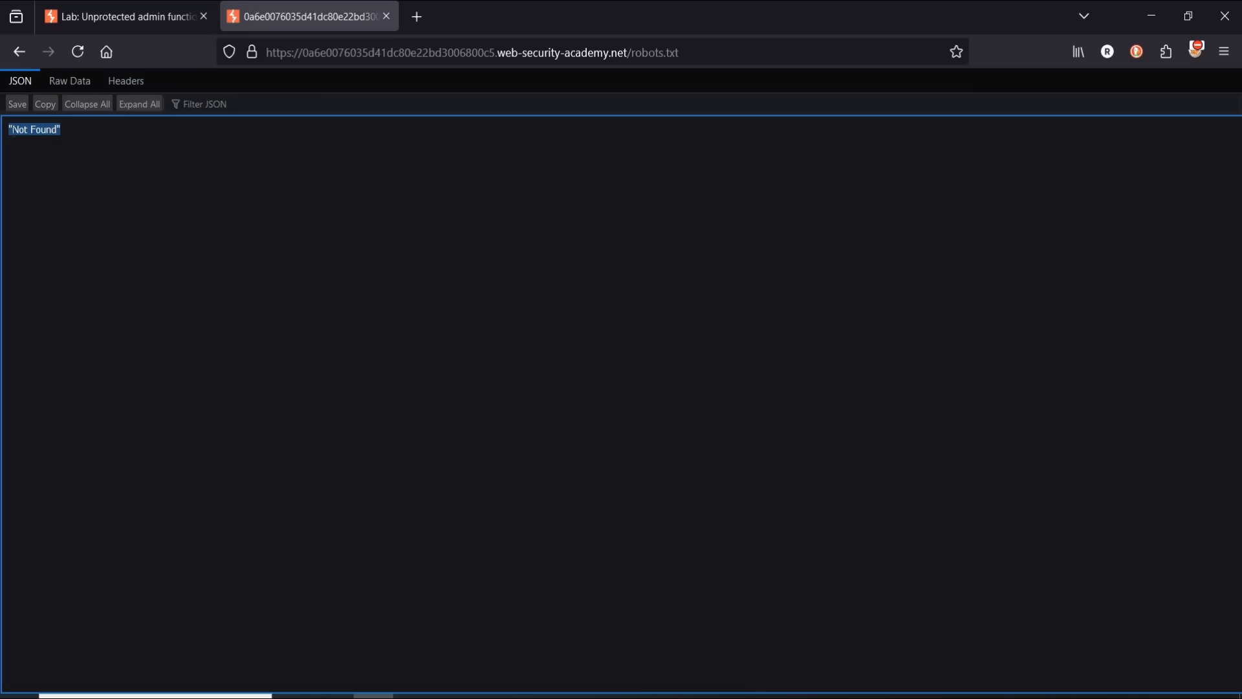
pyautogui.moveTo(68, 148)
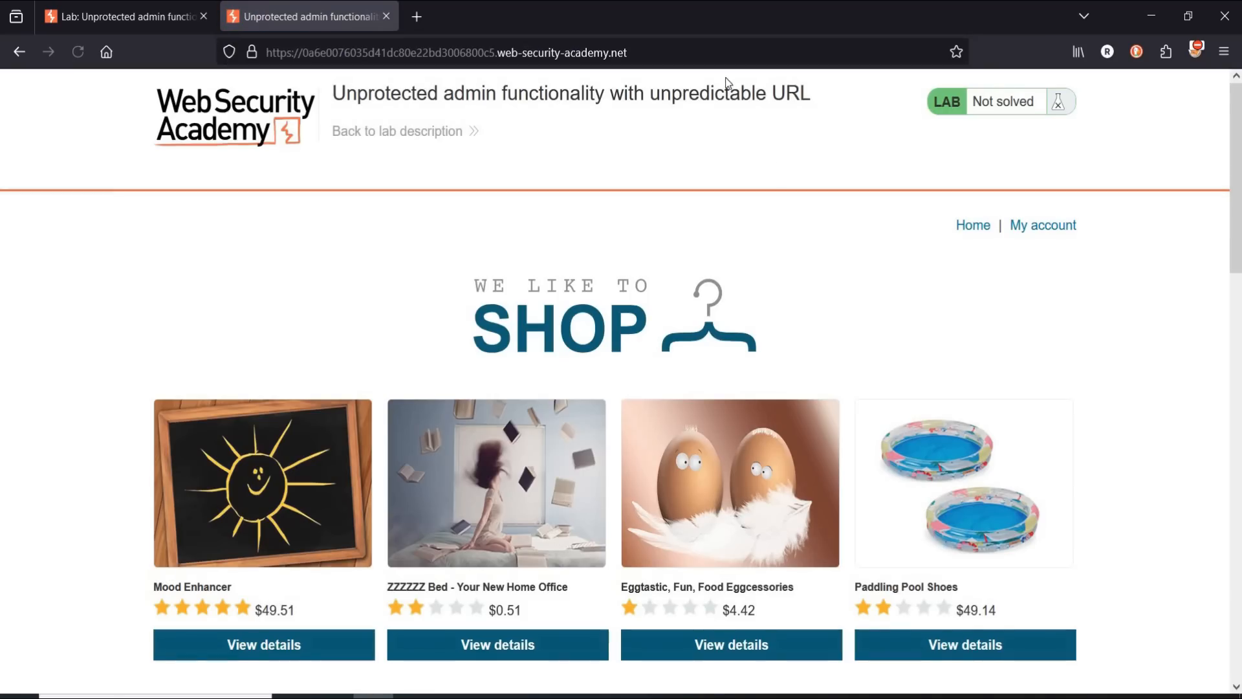
pyautogui.moveTo(785, 257)
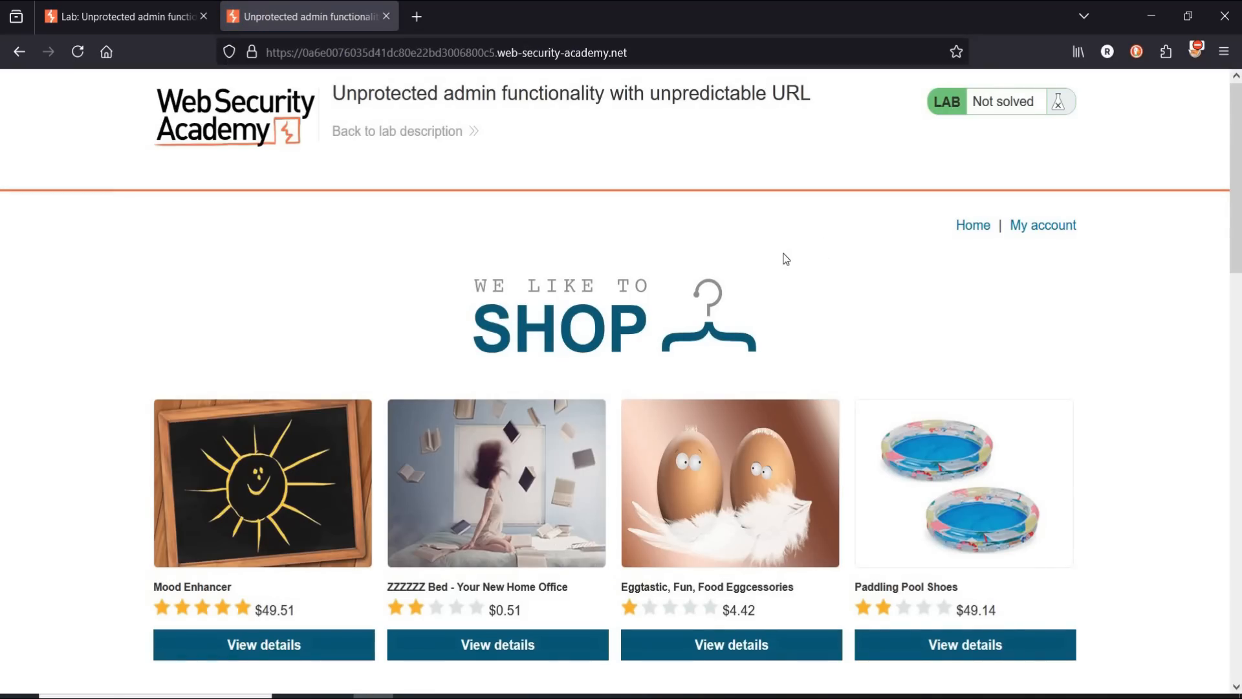
# View the shop page's HTML source and select the hidden admin path /admin-395i1a from the isAdmin script.
pyautogui.rightClick(784, 258)
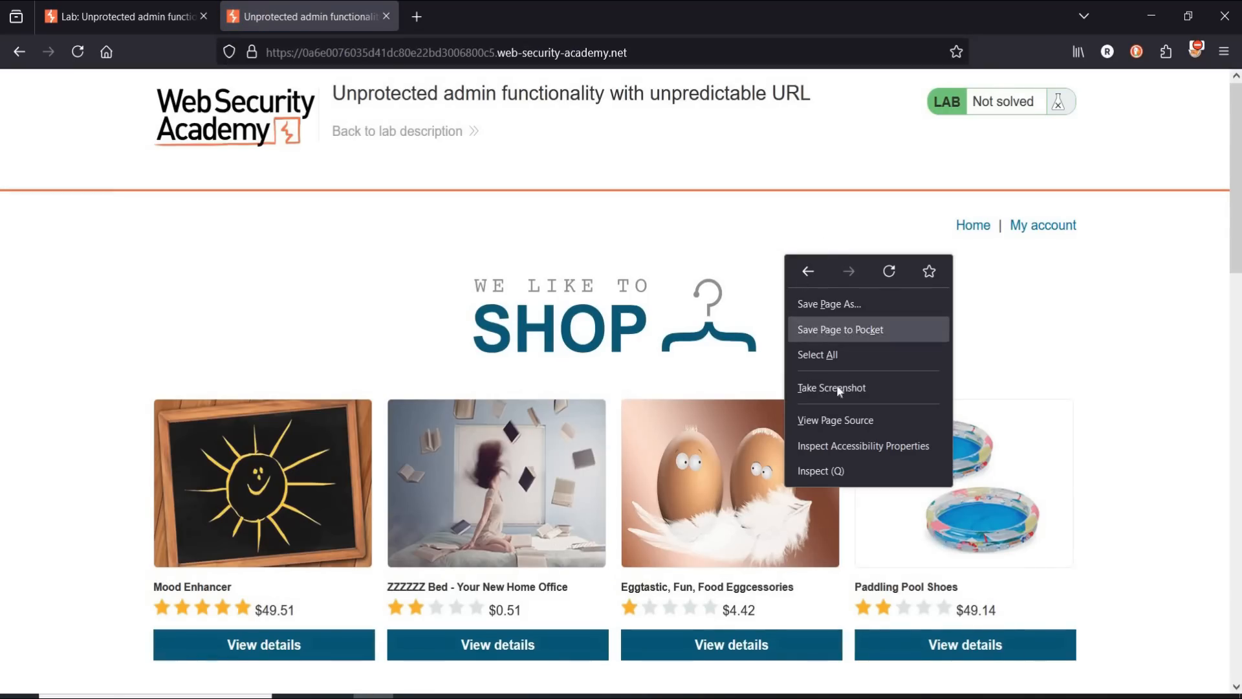
pyautogui.click(836, 419)
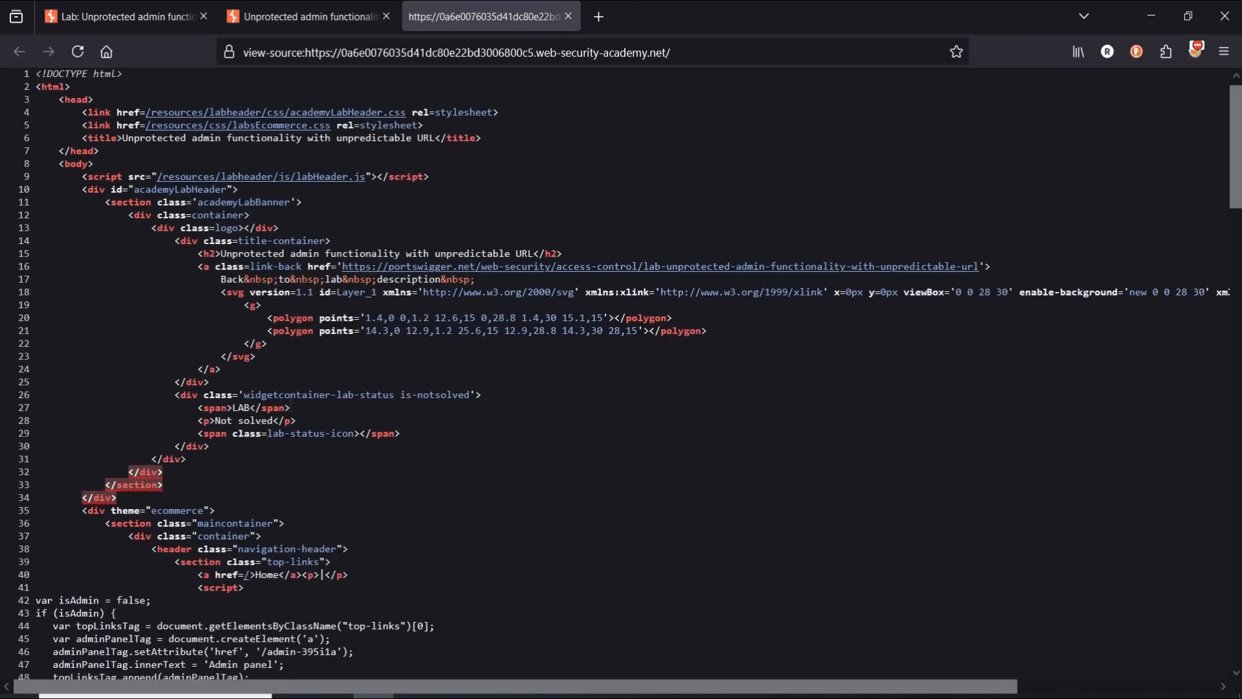
pyautogui.scroll(-3)
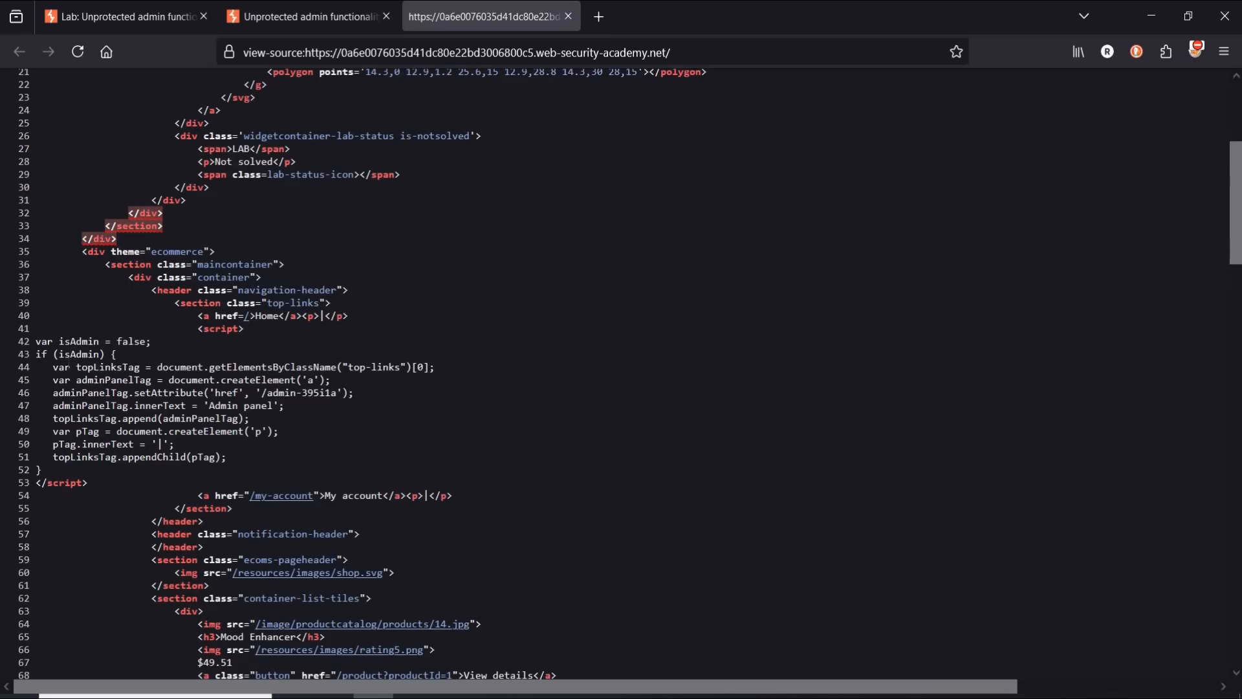
pyautogui.doubleClick(77, 342)
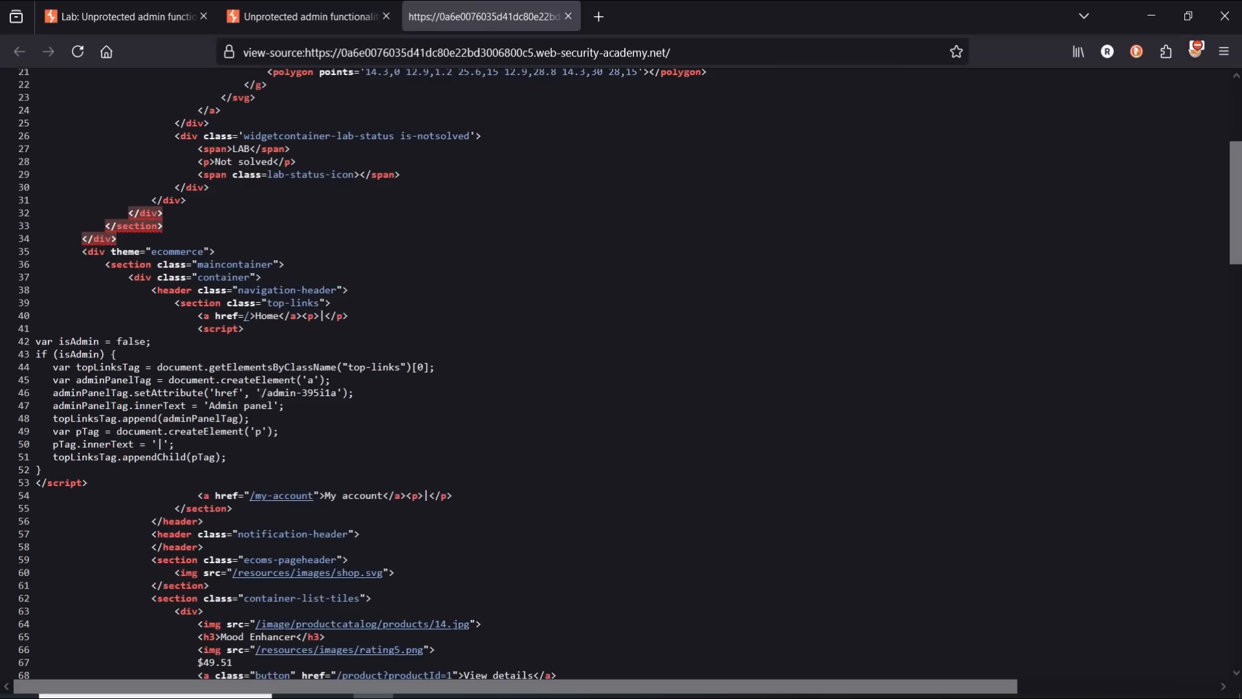
pyautogui.doubleClick(301, 393)
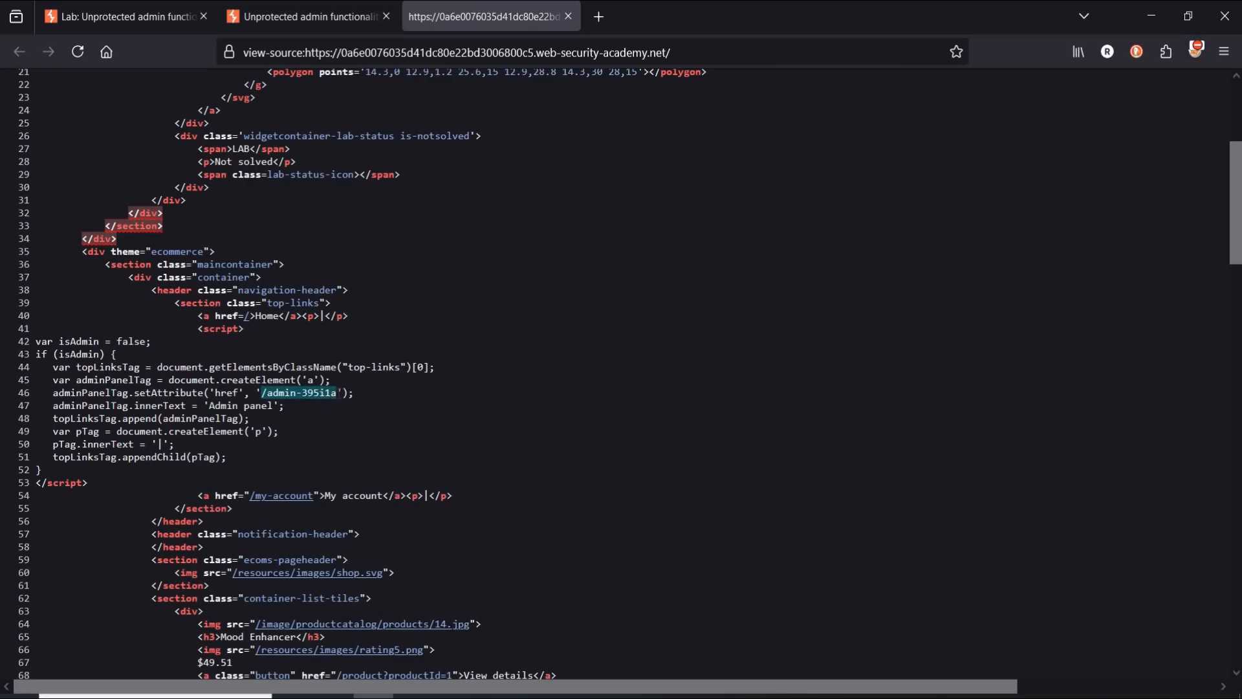
pyautogui.click(308, 17)
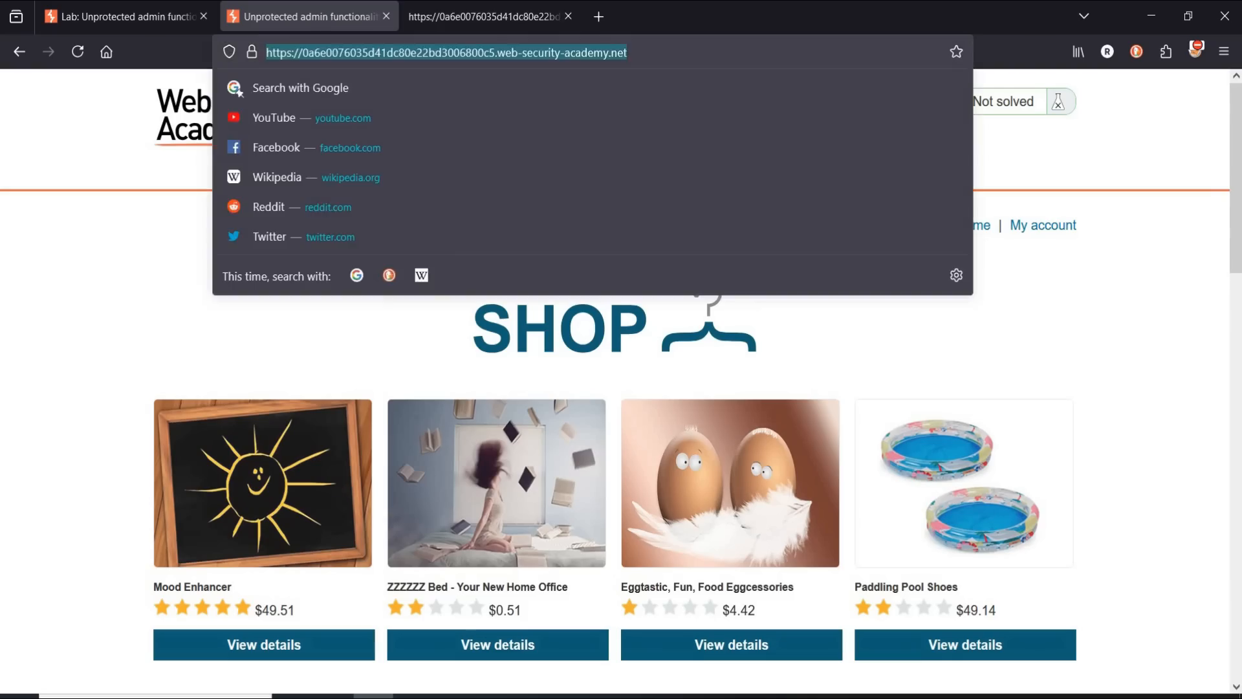
# Navigate to the hidden /admin-395i1a panel listing users wiener and carlos.
pyautogui.write('/admin-395i1a')
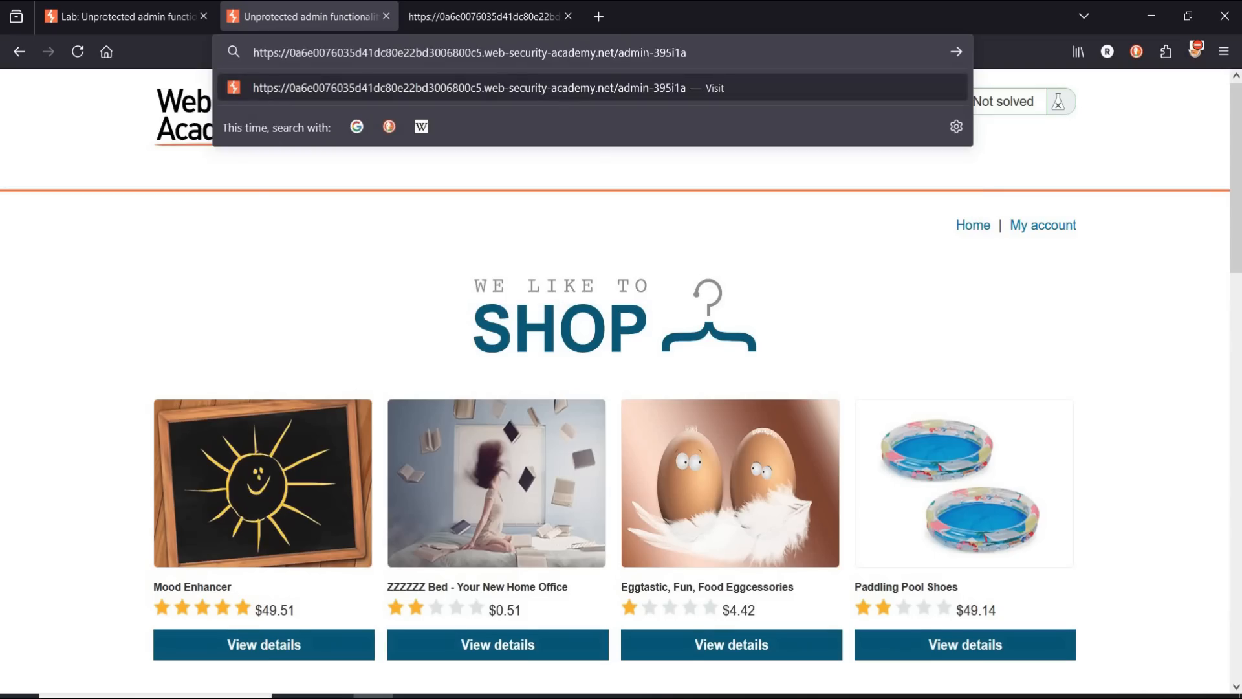
pyautogui.press('Enter')
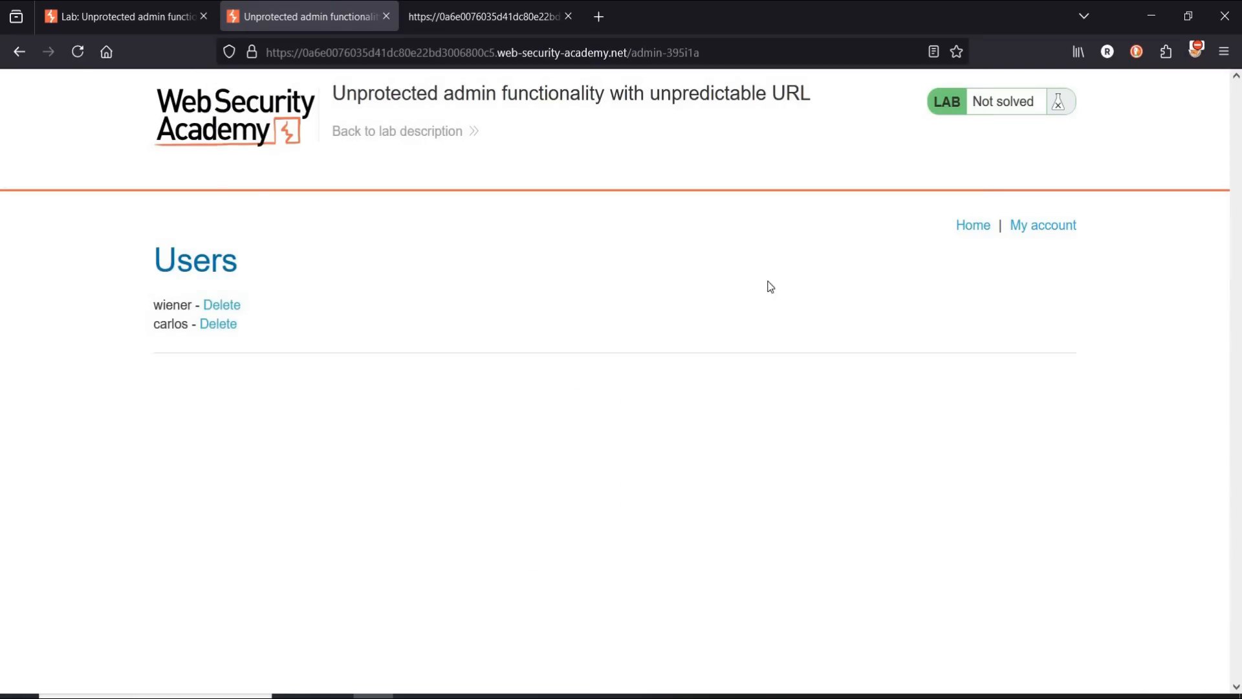
pyautogui.moveTo(614, 211)
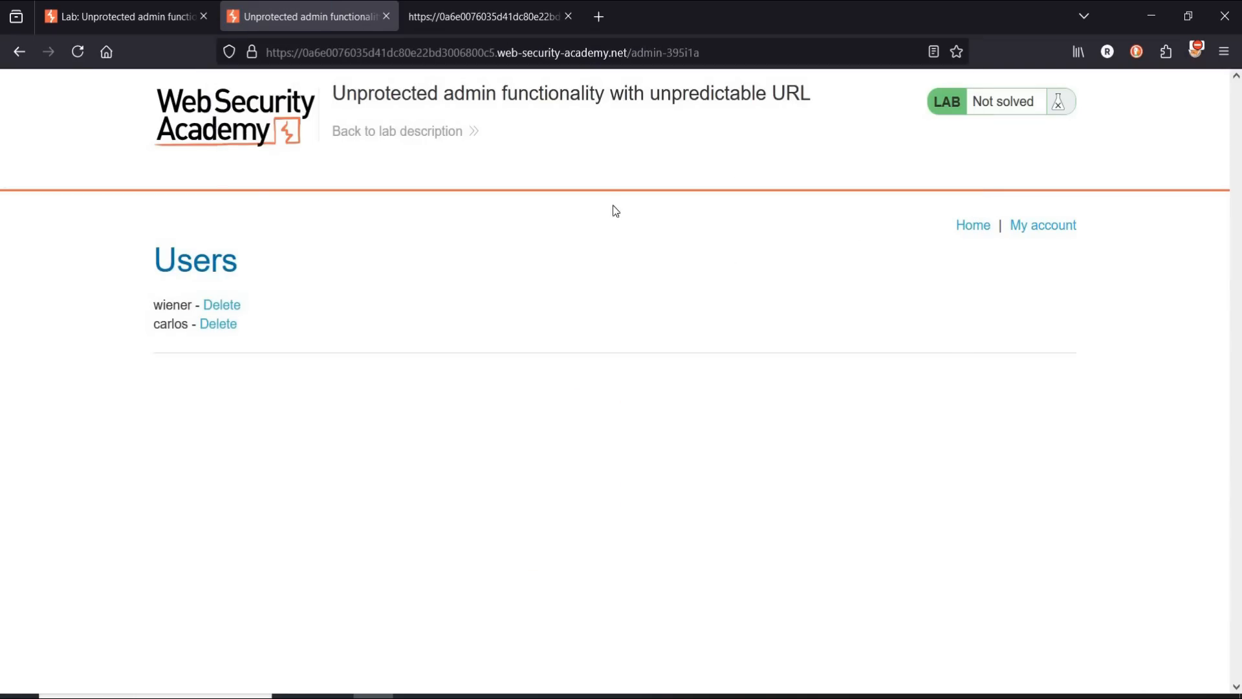
pyautogui.moveTo(217, 327)
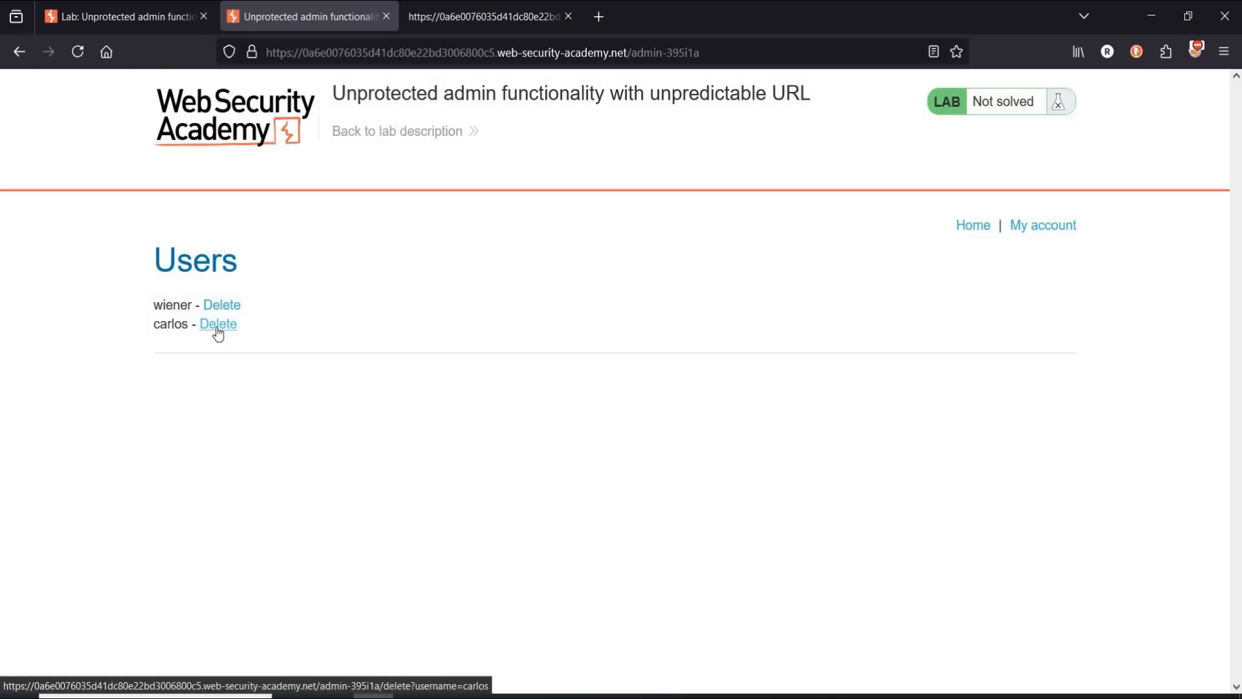
# Delete user carlos, then visit My account and Home to confirm the lab shows Solved.
pyautogui.click(217, 324)
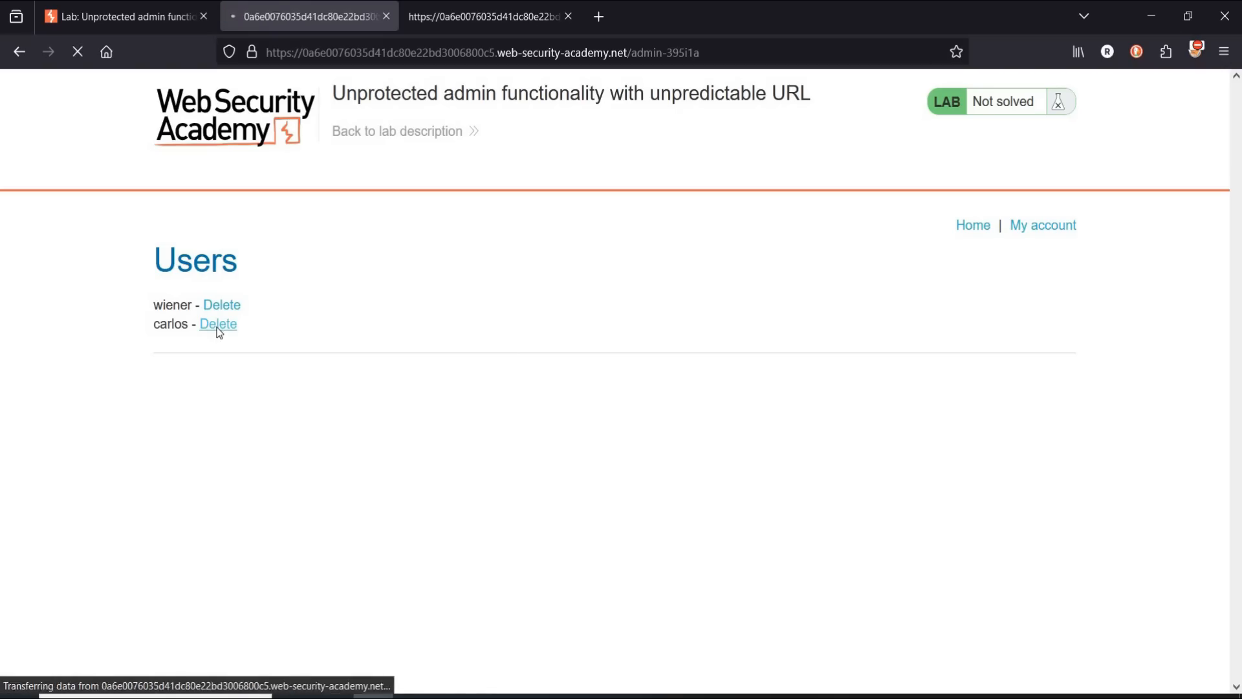
pyautogui.click(217, 324)
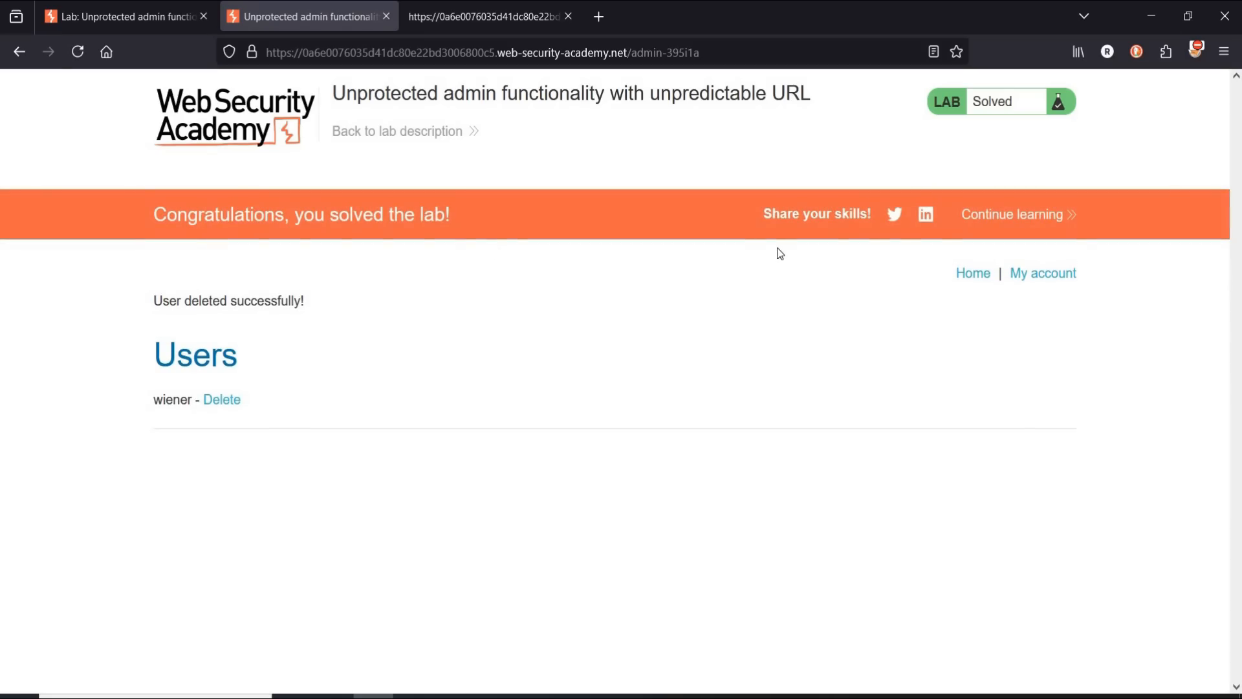
pyautogui.moveTo(912, 254)
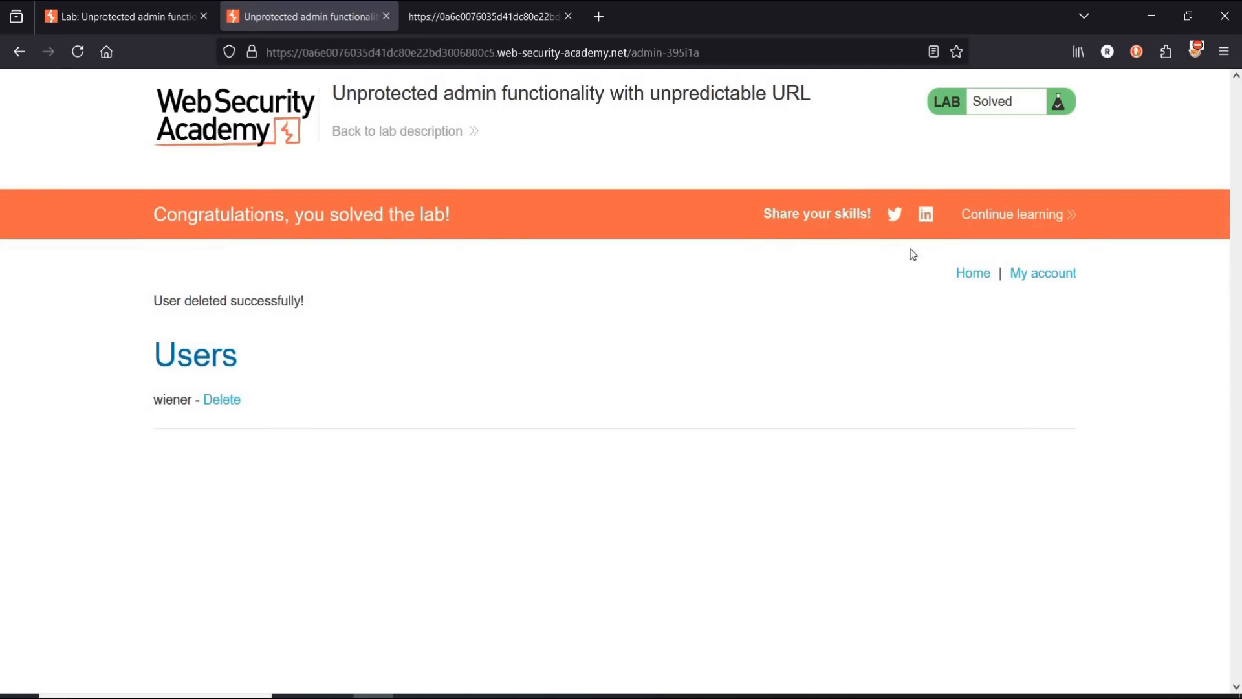
pyautogui.moveTo(958, 269)
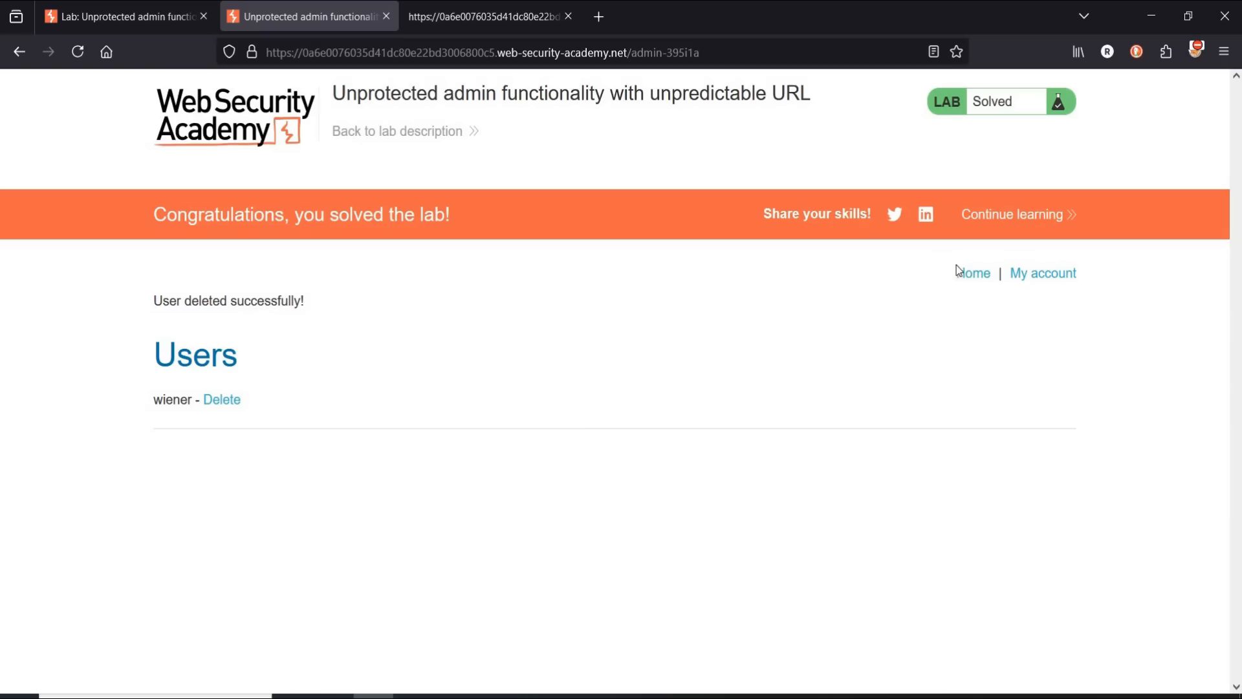
pyautogui.click(1041, 273)
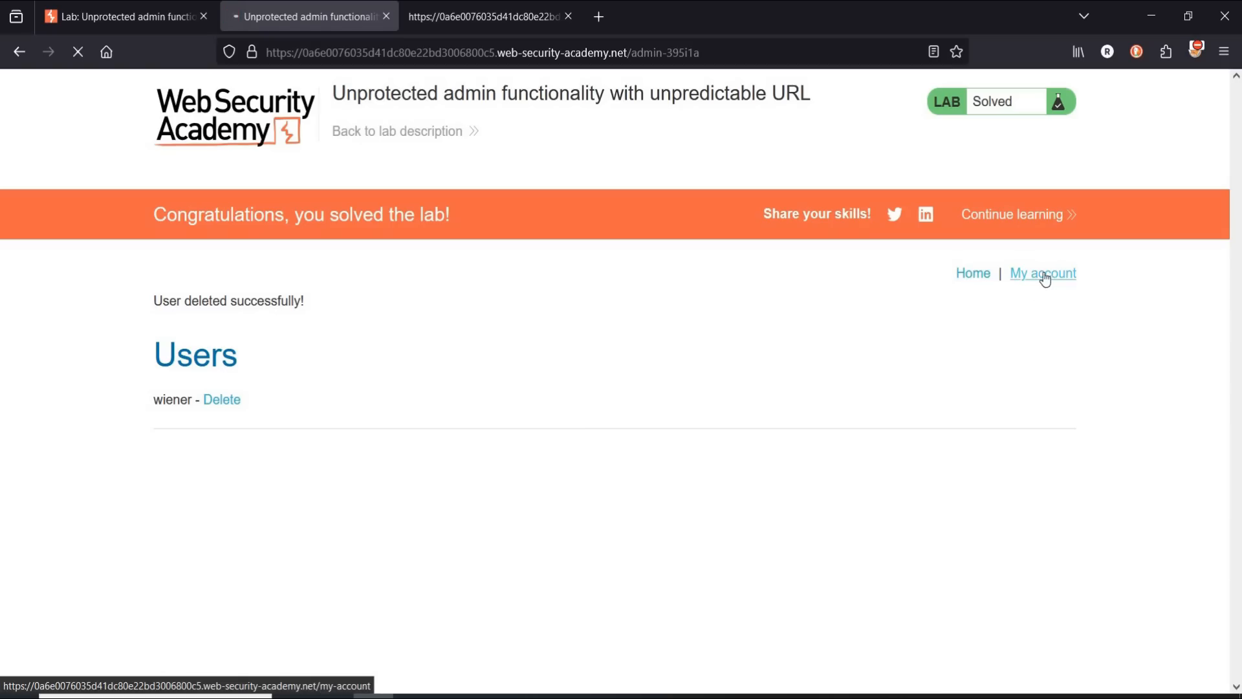
pyautogui.click(1042, 273)
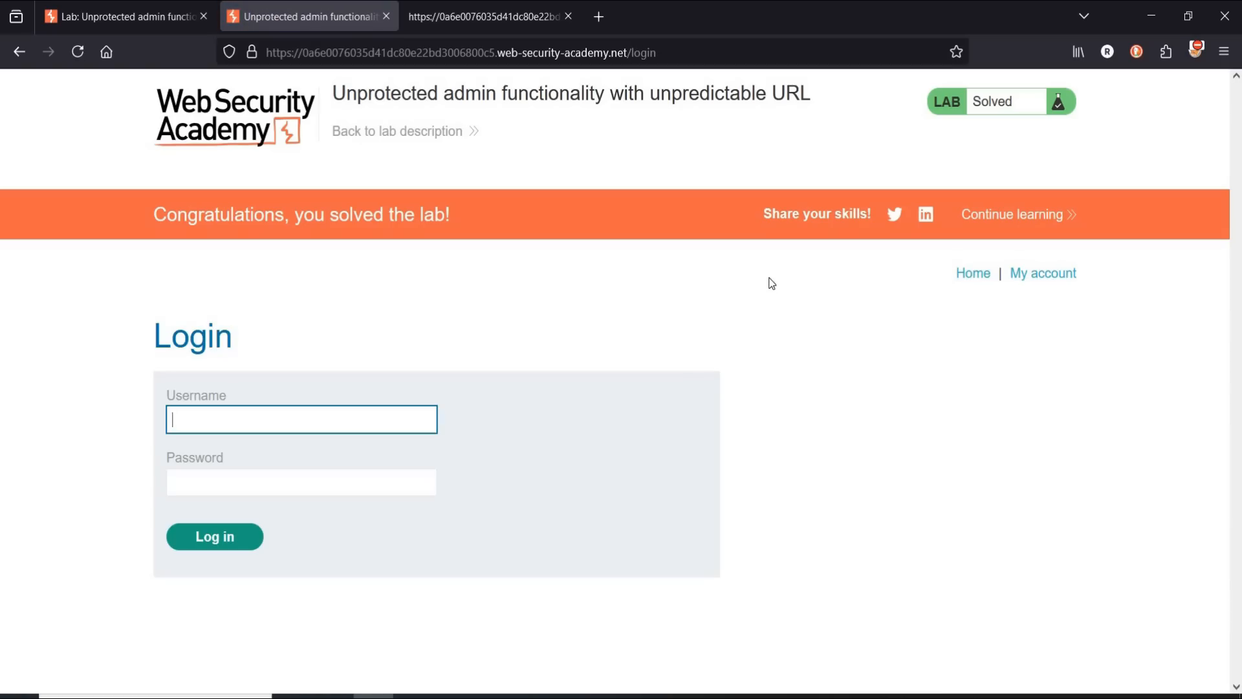
pyautogui.moveTo(971, 279)
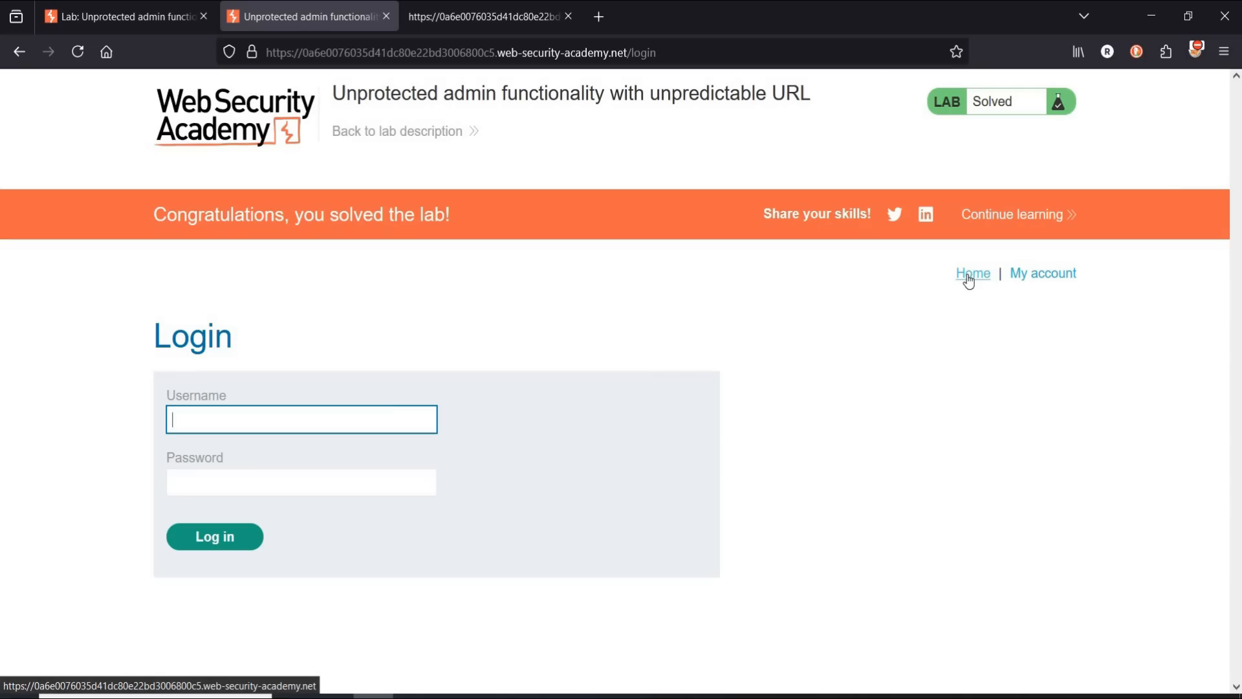
pyautogui.click(973, 273)
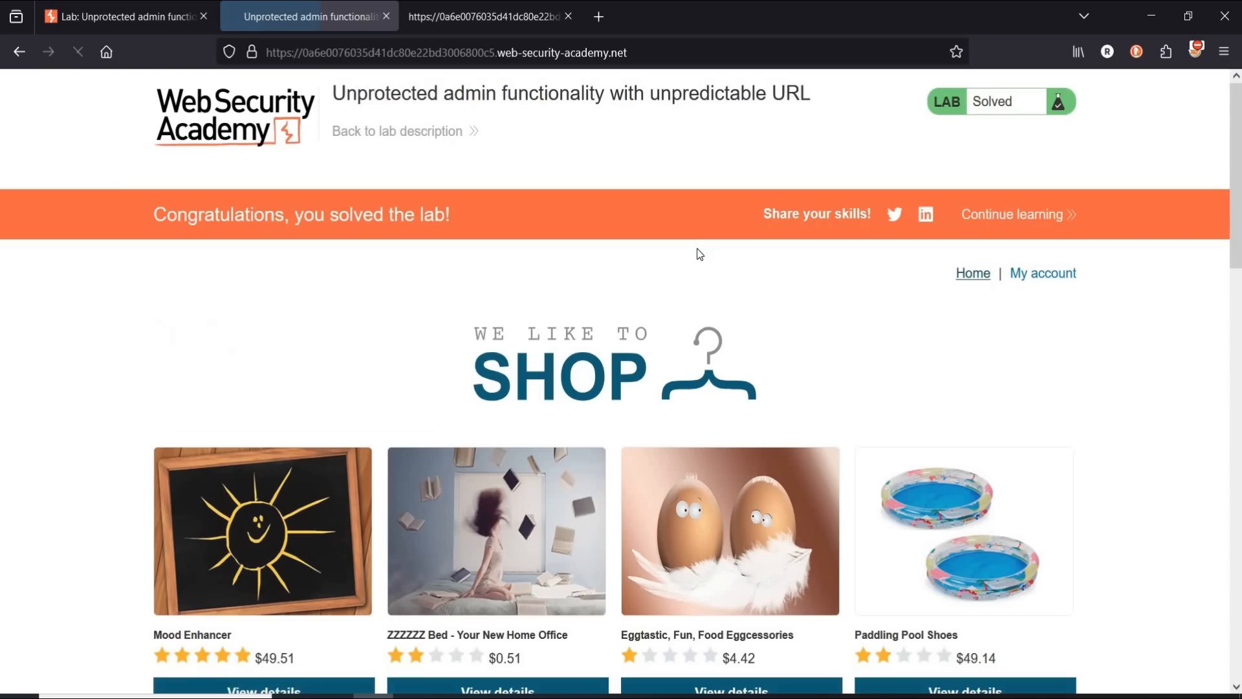